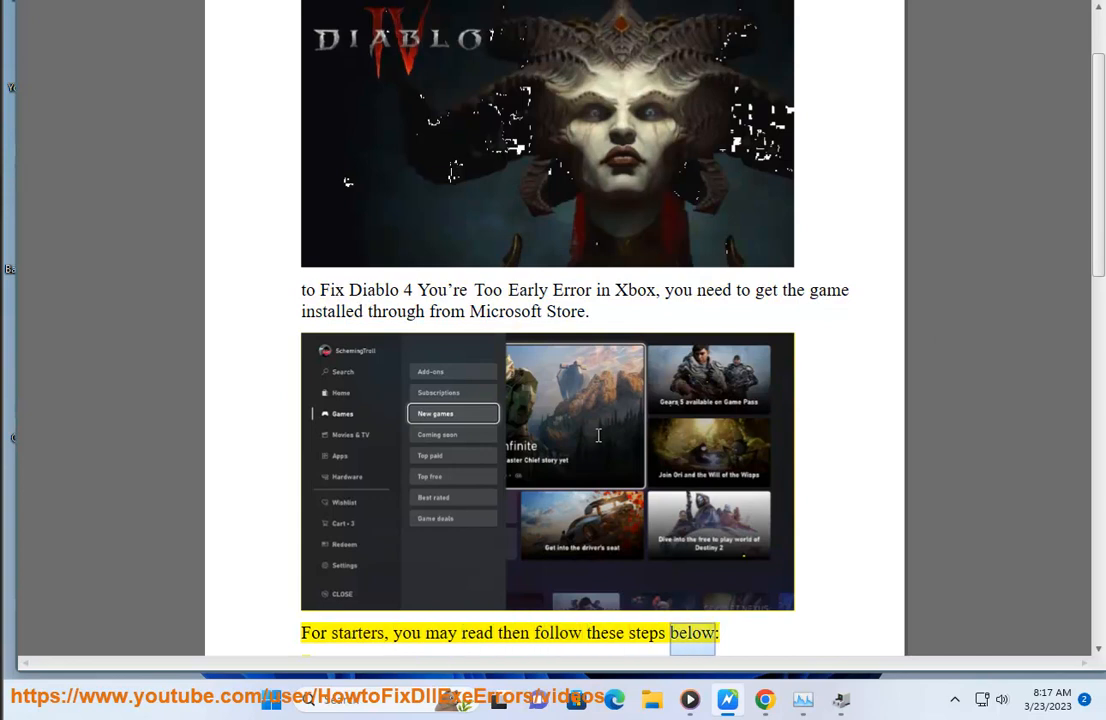
Step: Read through the Word guide, selecting 'Install from Xbox app' and 'Diablo 4'
{"action": "scroll", "scroll_direction": "down", "scroll_amount": 3}
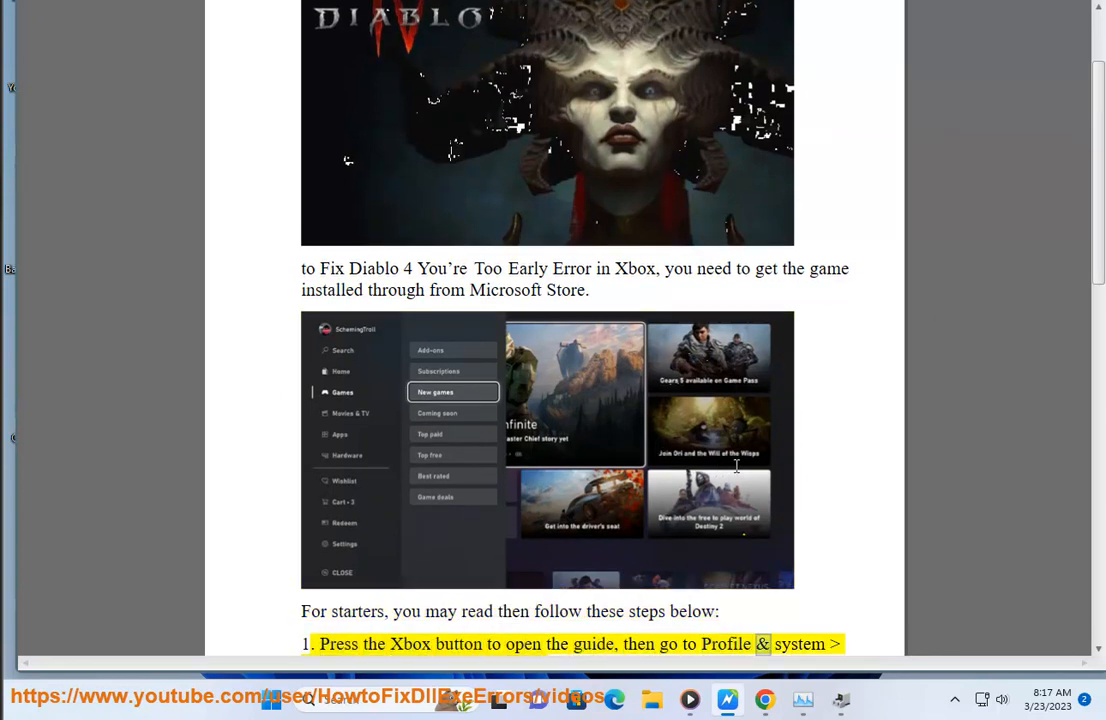
{"action": "scroll", "scroll_direction": "down", "scroll_amount": 3}
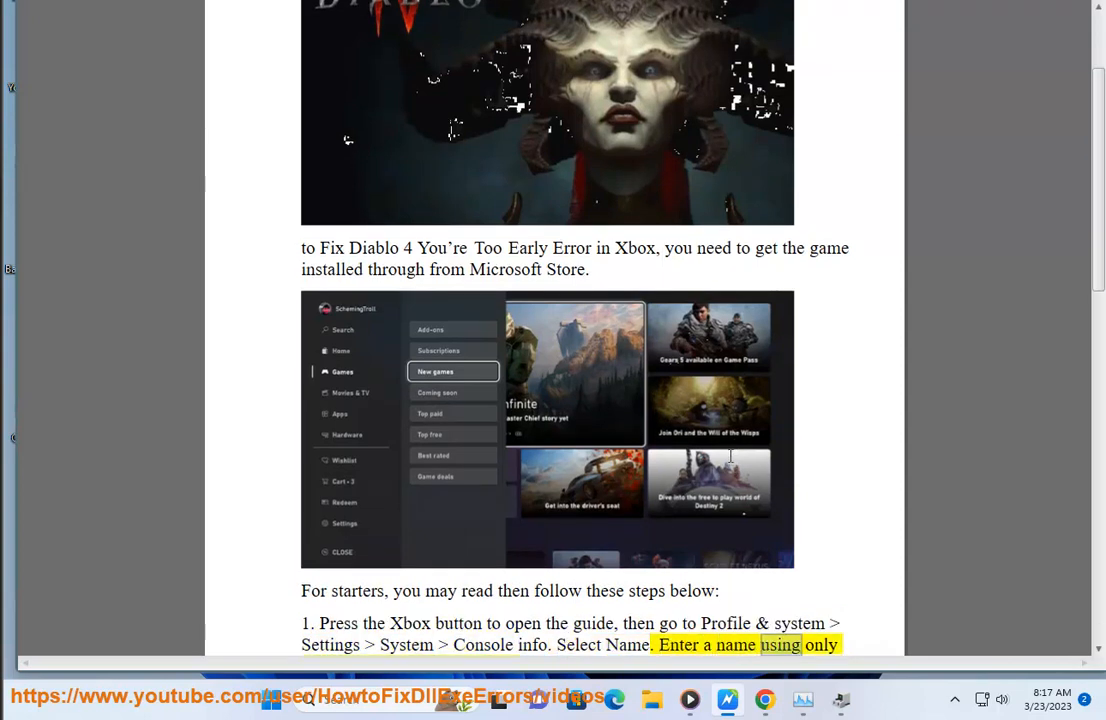
{"action": "scroll", "scroll_direction": "down", "scroll_amount": 3}
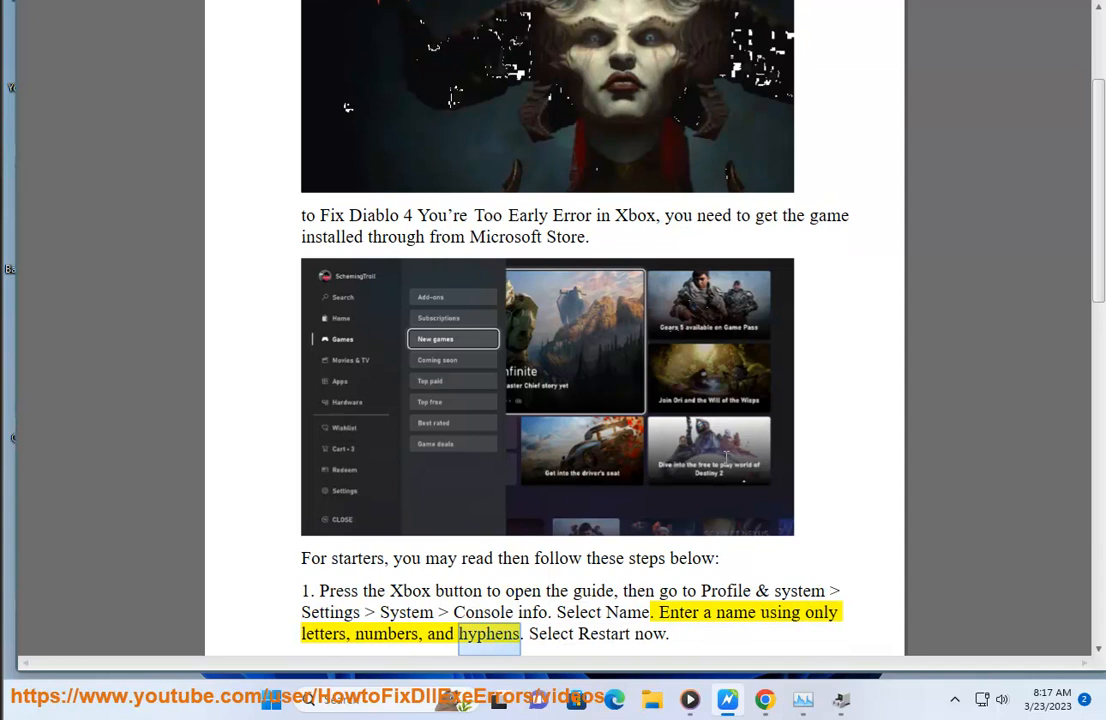
{"action": "scroll", "scroll_direction": "down", "scroll_amount": 3}
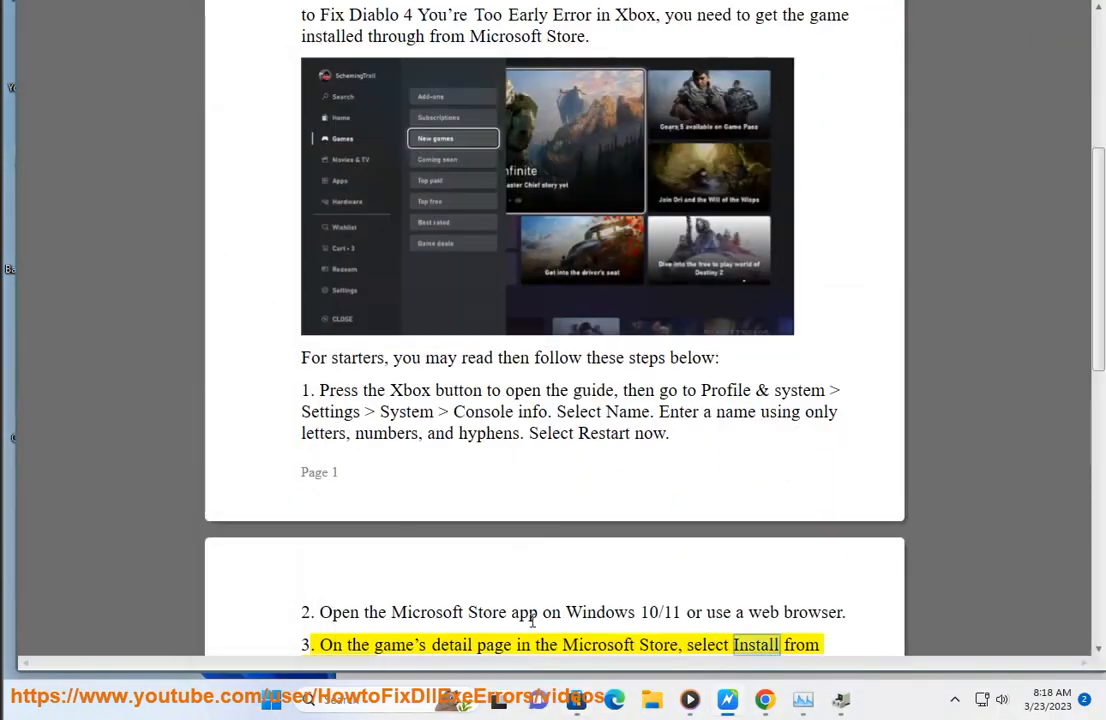
{"action": "scroll", "scroll_direction": "down", "scroll_amount": 3}
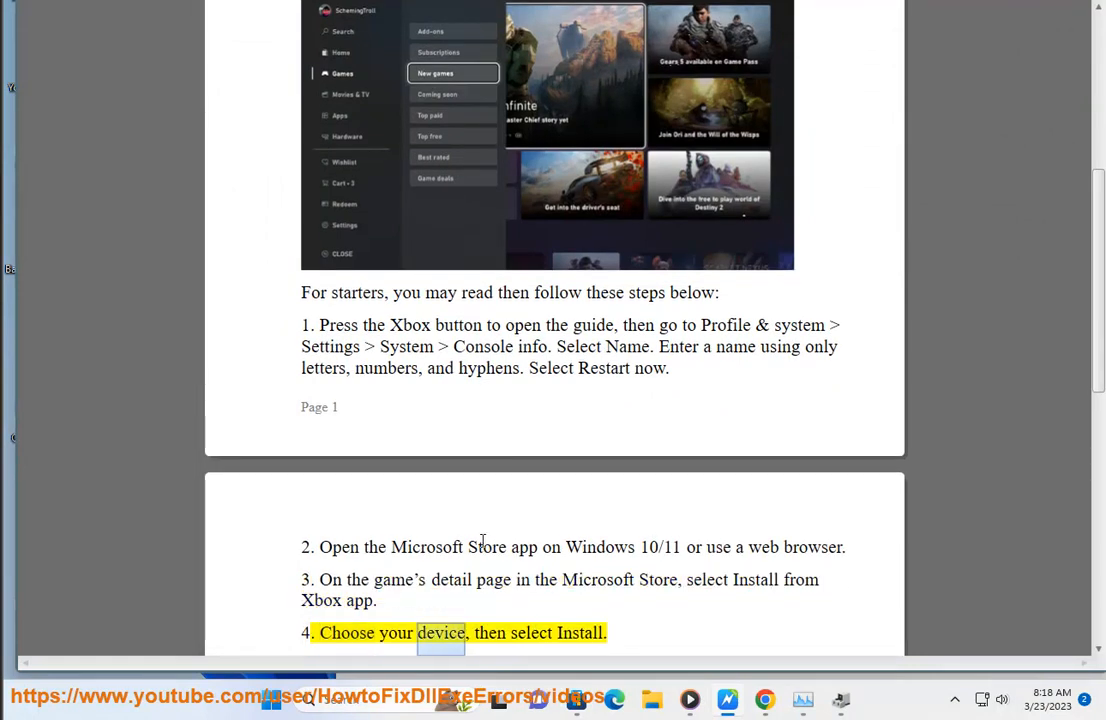
{"action": "left_click", "coordinate": [557, 632]}
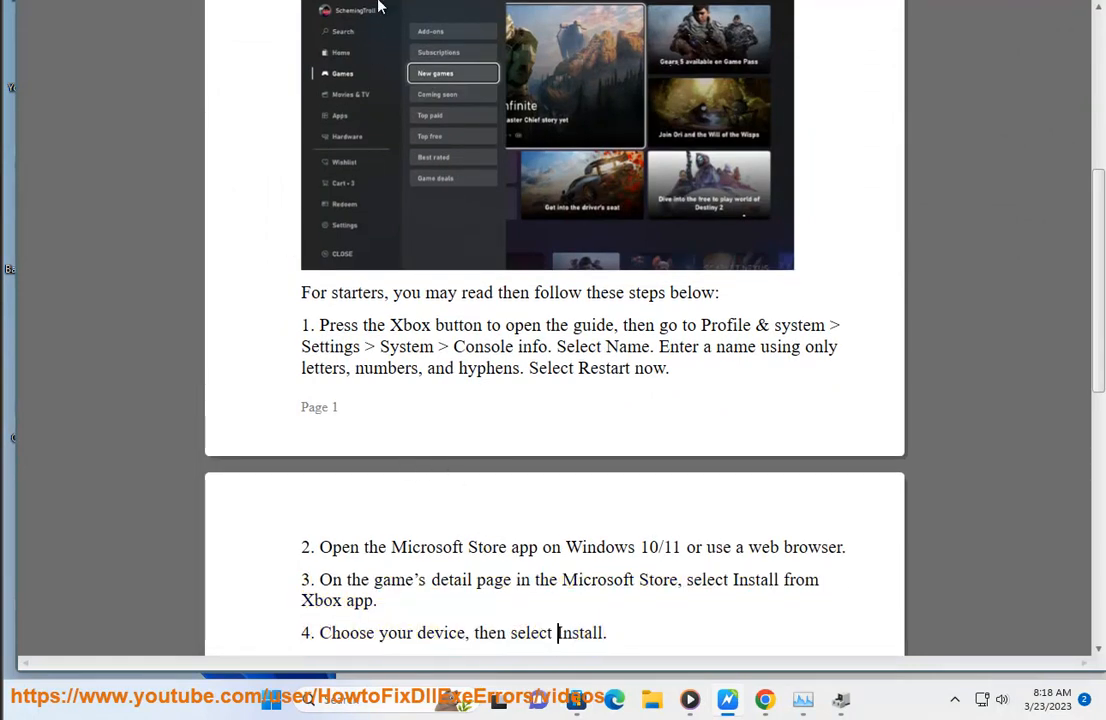
{"action": "scroll", "scroll_direction": "down", "scroll_amount": 3}
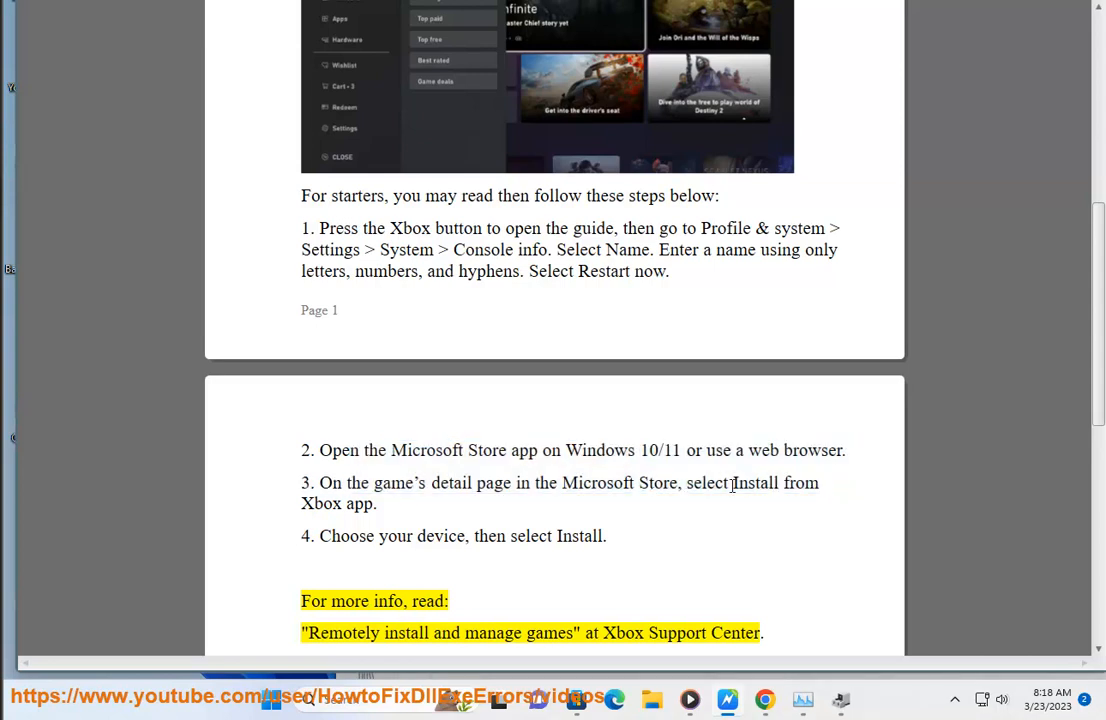
{"action": "left_click_drag", "start_coordinate": [732, 483], "coordinate": [376, 503]}
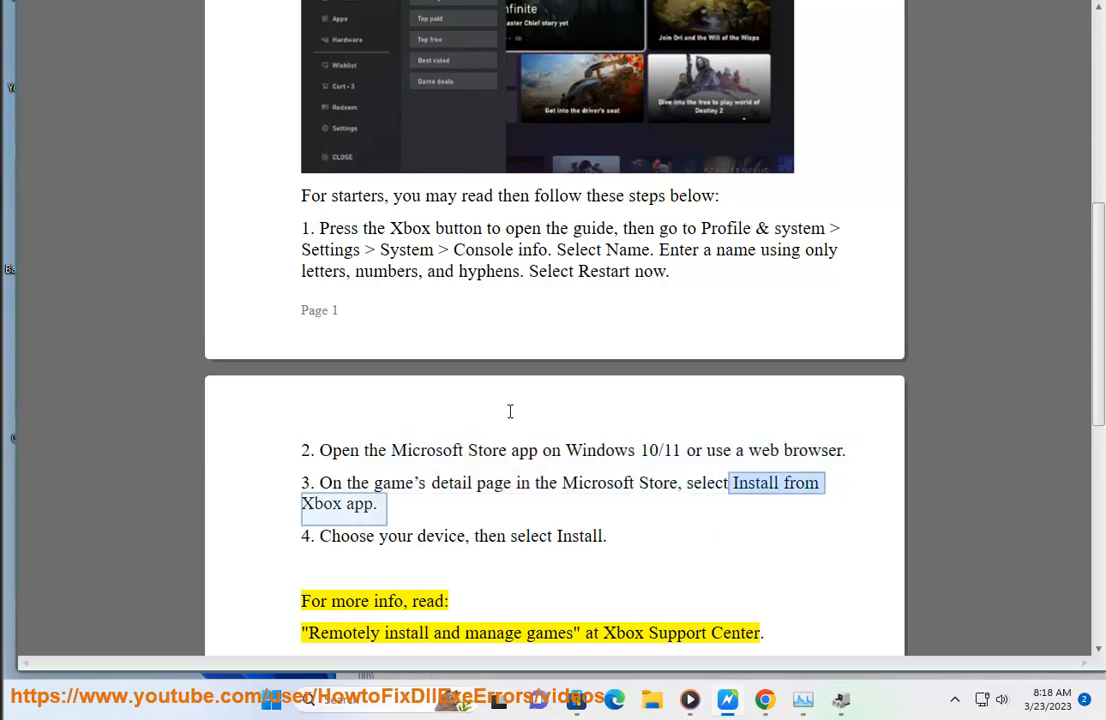
{"action": "scroll", "scroll_direction": "up", "scroll_amount": 3}
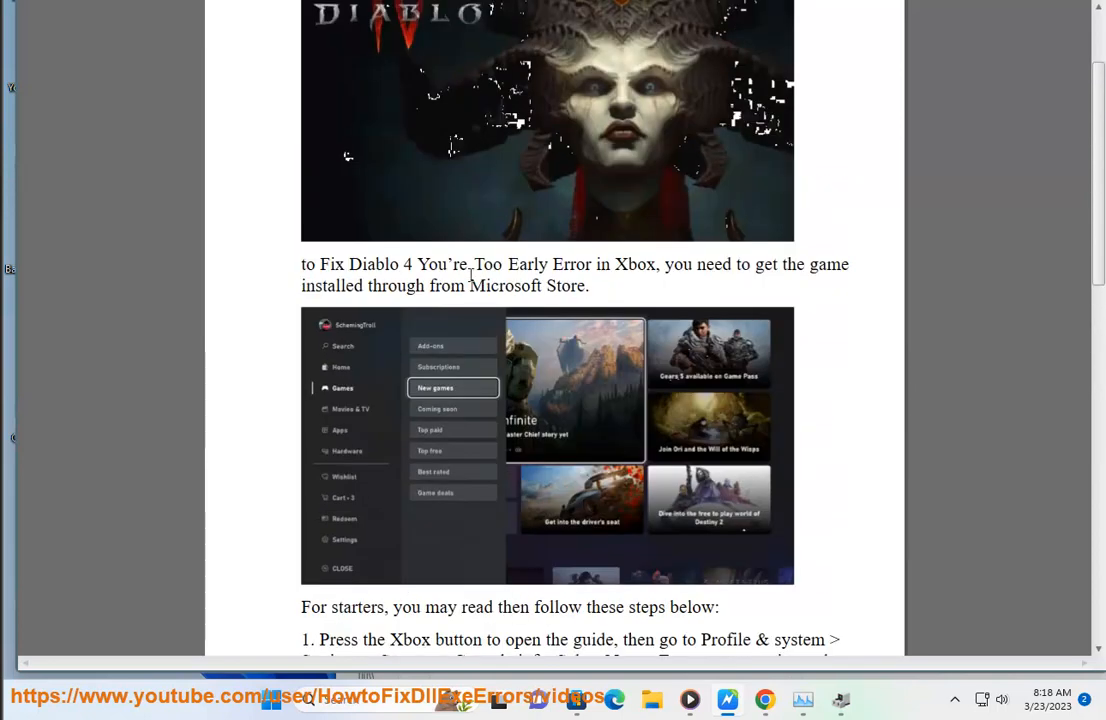
{"action": "double_click", "coordinate": [375, 264]}
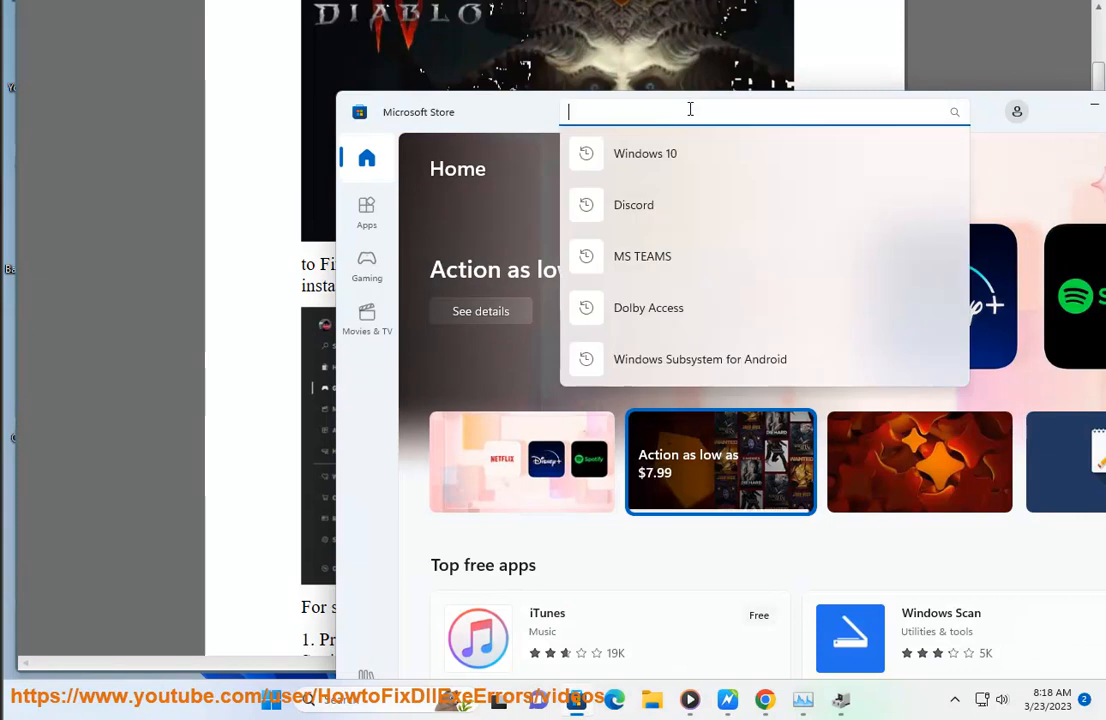
Step: Search Microsoft Store for Diablo 4, filter to Games, and browse the results
{"action": "type", "text": "Diablo 4"}
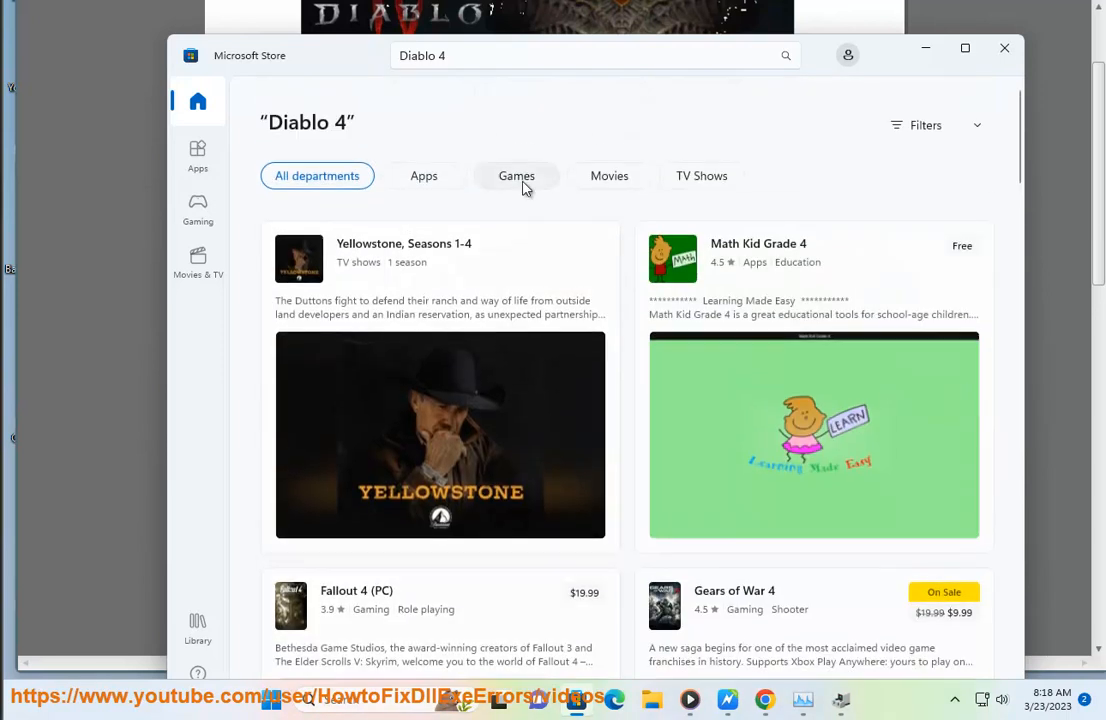
{"action": "left_click", "coordinate": [516, 175]}
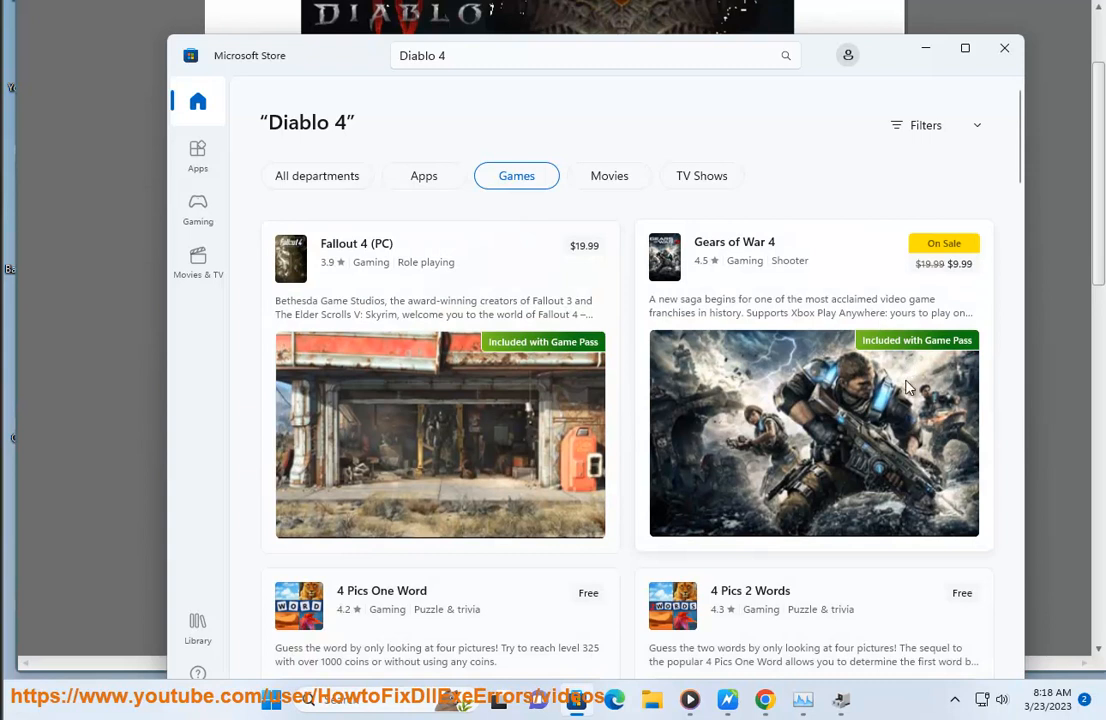
{"action": "scroll", "scroll_direction": "down", "scroll_amount": 3}
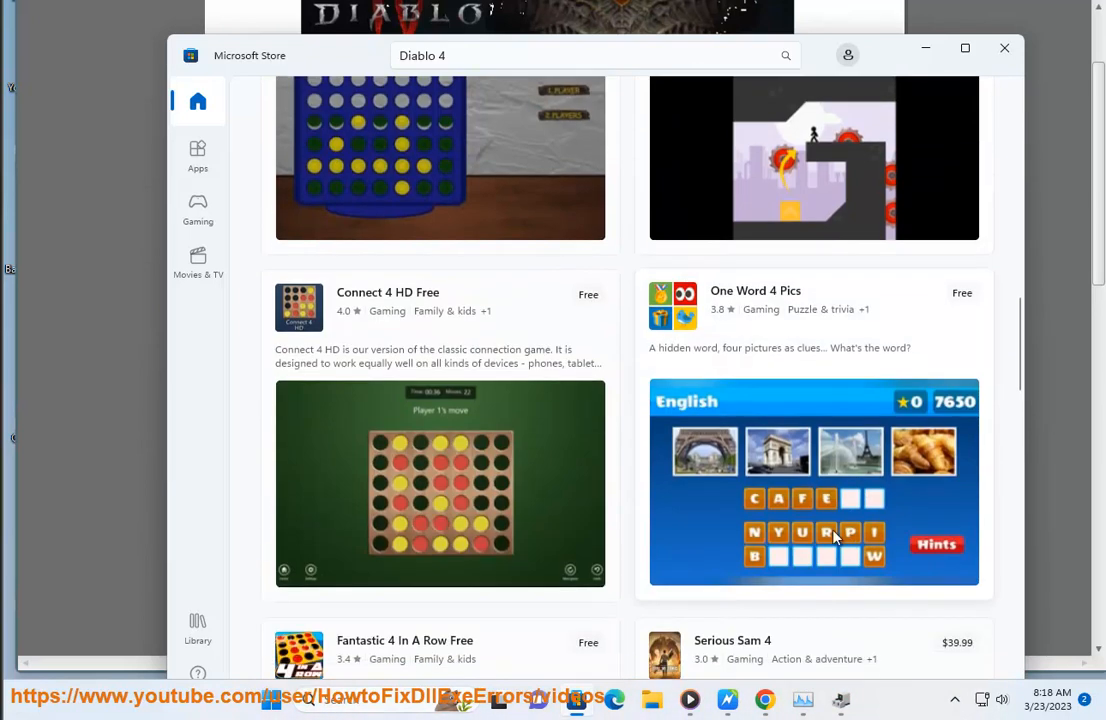
{"action": "scroll", "scroll_direction": "down", "scroll_amount": 3}
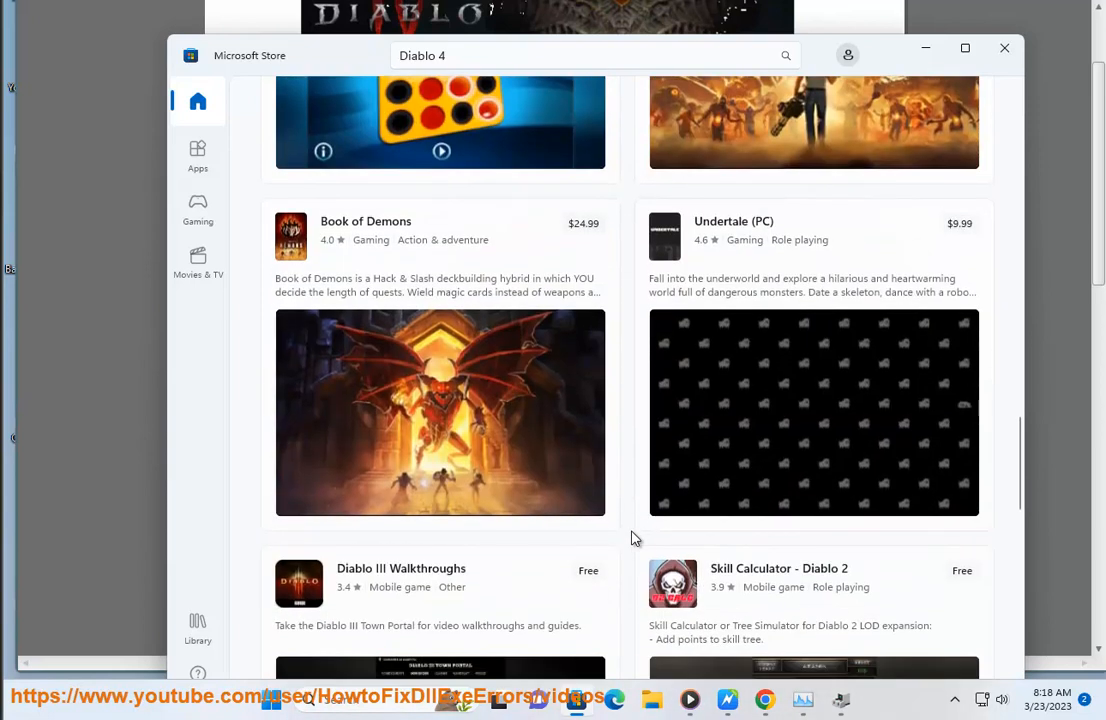
{"action": "scroll", "scroll_direction": "down", "scroll_amount": 3}
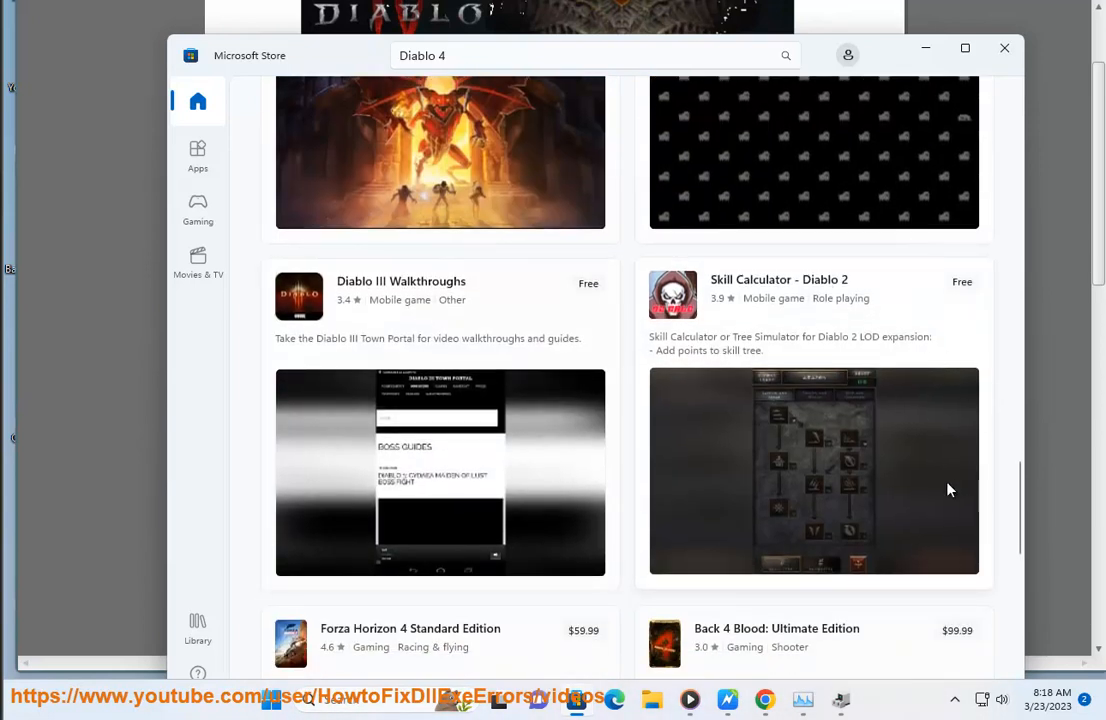
{"action": "scroll", "scroll_direction": "down", "scroll_amount": 3}
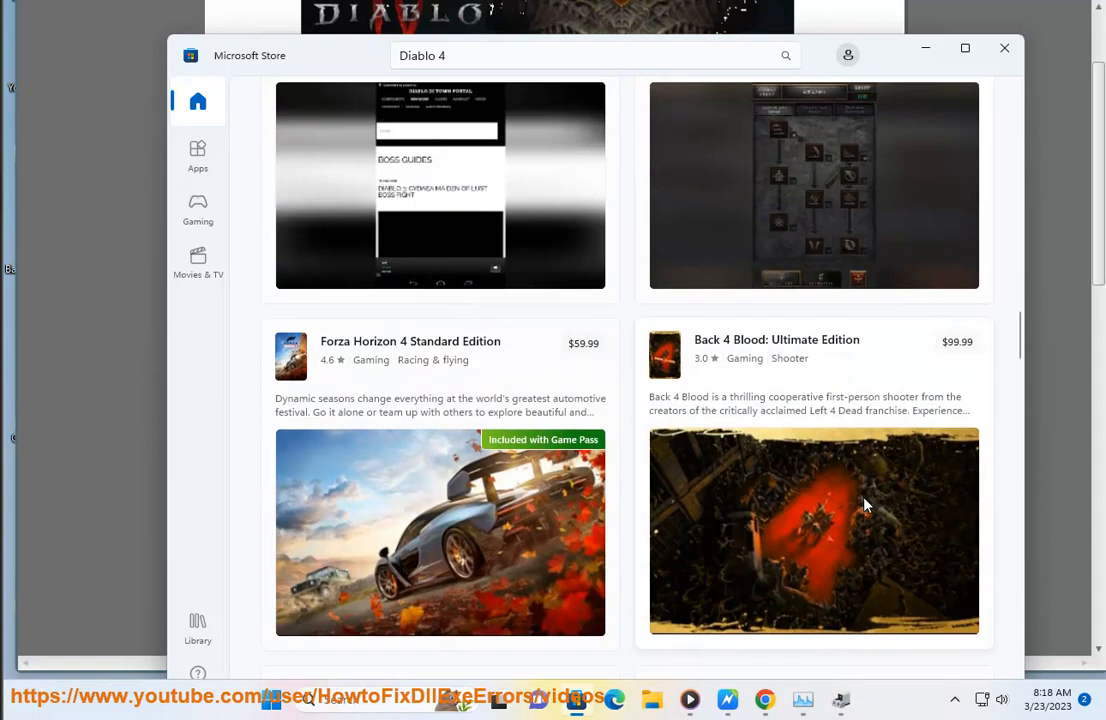
{"action": "scroll", "scroll_direction": "down", "scroll_amount": 3}
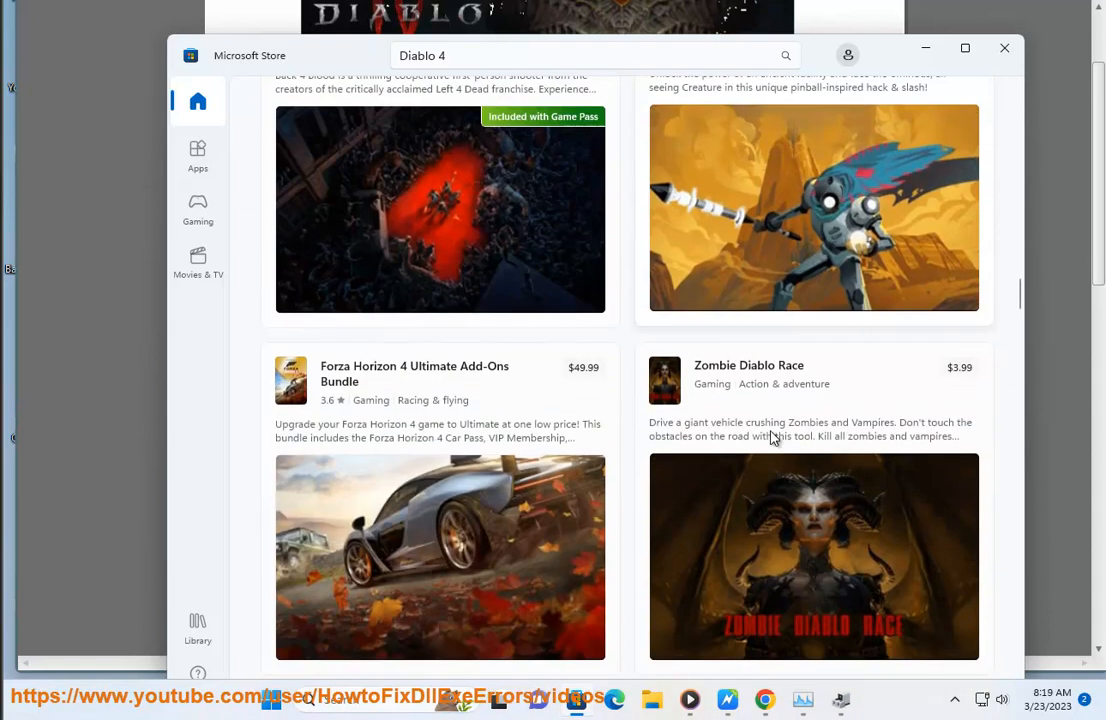
{"action": "scroll", "scroll_direction": "down", "scroll_amount": 3}
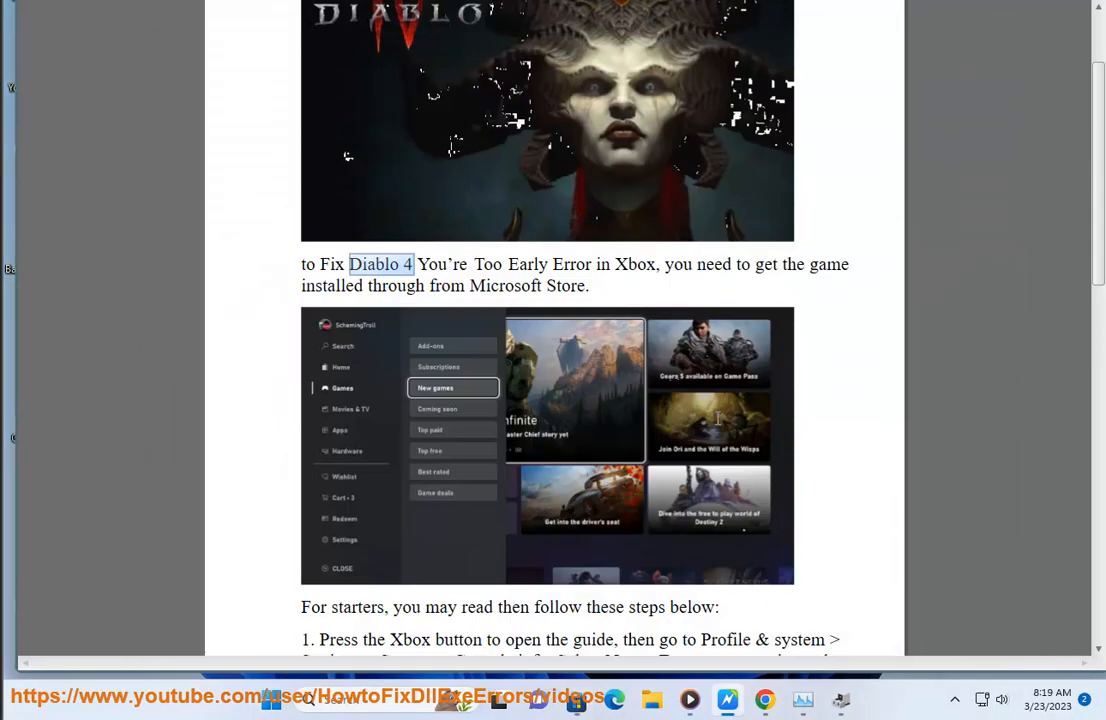
{"action": "scroll", "scroll_direction": "down", "scroll_amount": 3}
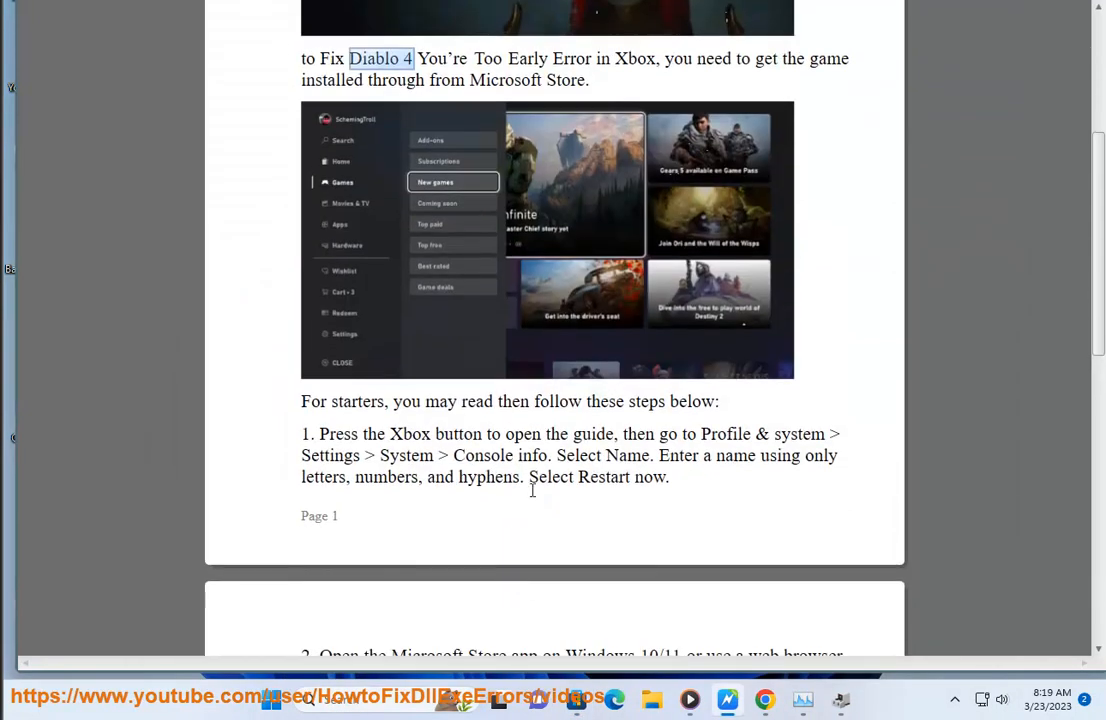
{"action": "scroll", "scroll_direction": "down", "scroll_amount": 3}
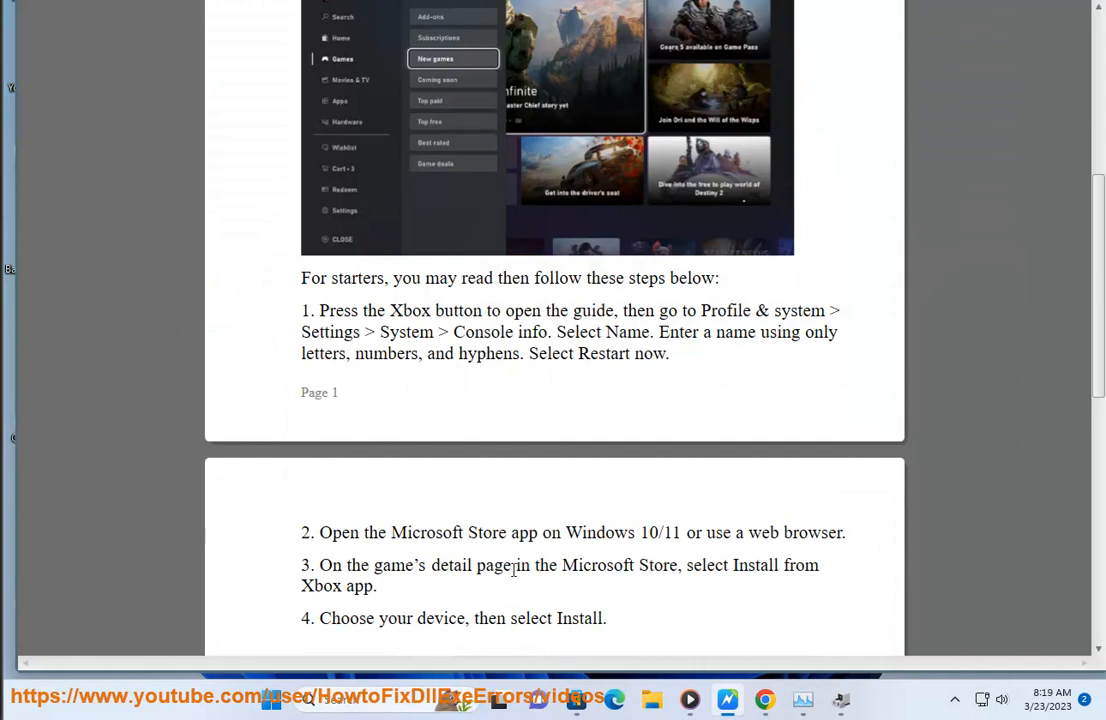
{"action": "double_click", "coordinate": [612, 565]}
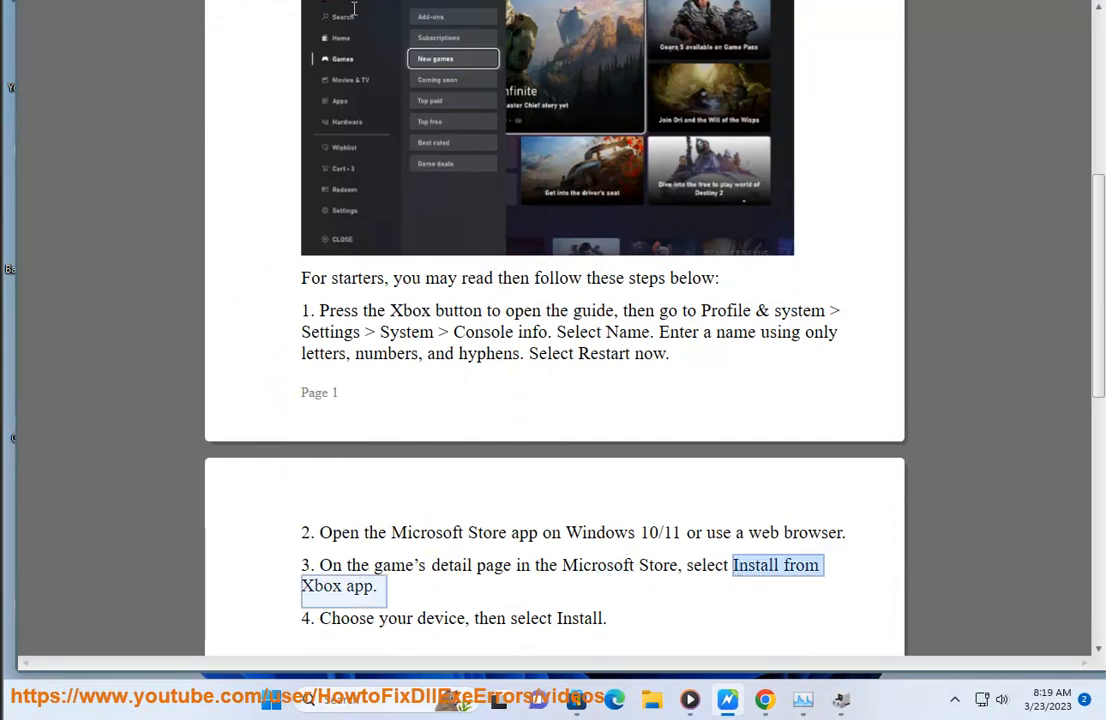
{"action": "scroll", "scroll_direction": "down", "scroll_amount": 3}
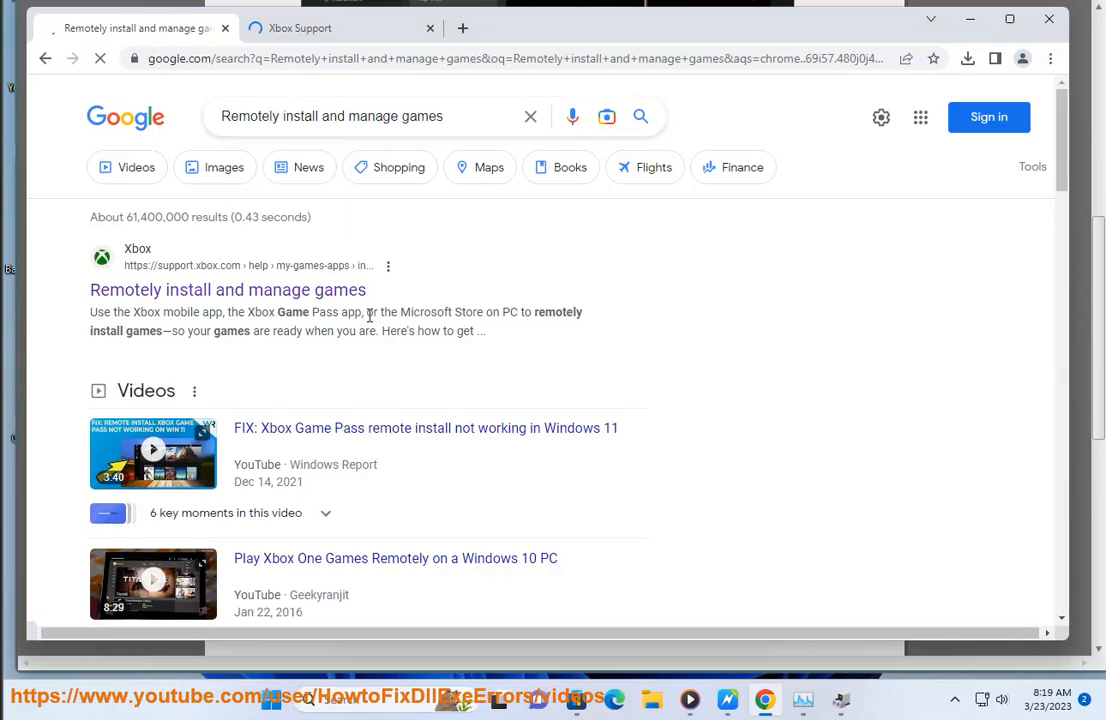
Step: Highlight a Google result, then open the 'Find your games and add-ons' Xbox support article
{"action": "left_click_drag", "start_coordinate": [368, 311], "coordinate": [480, 331]}
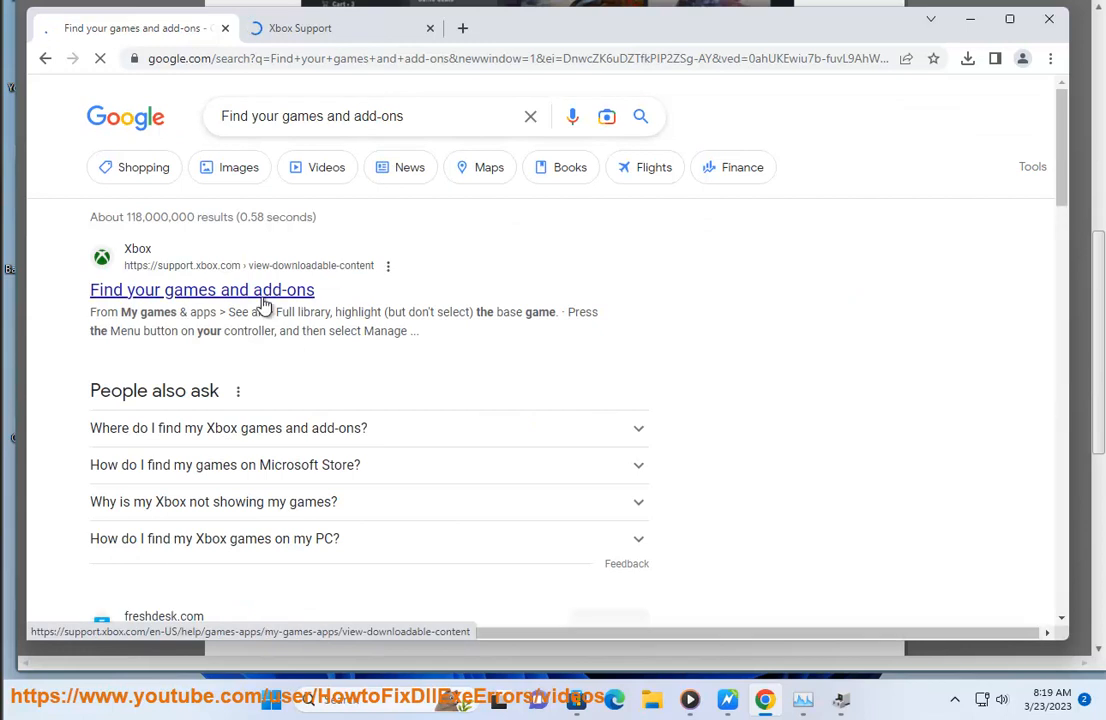
{"action": "left_click", "coordinate": [202, 289]}
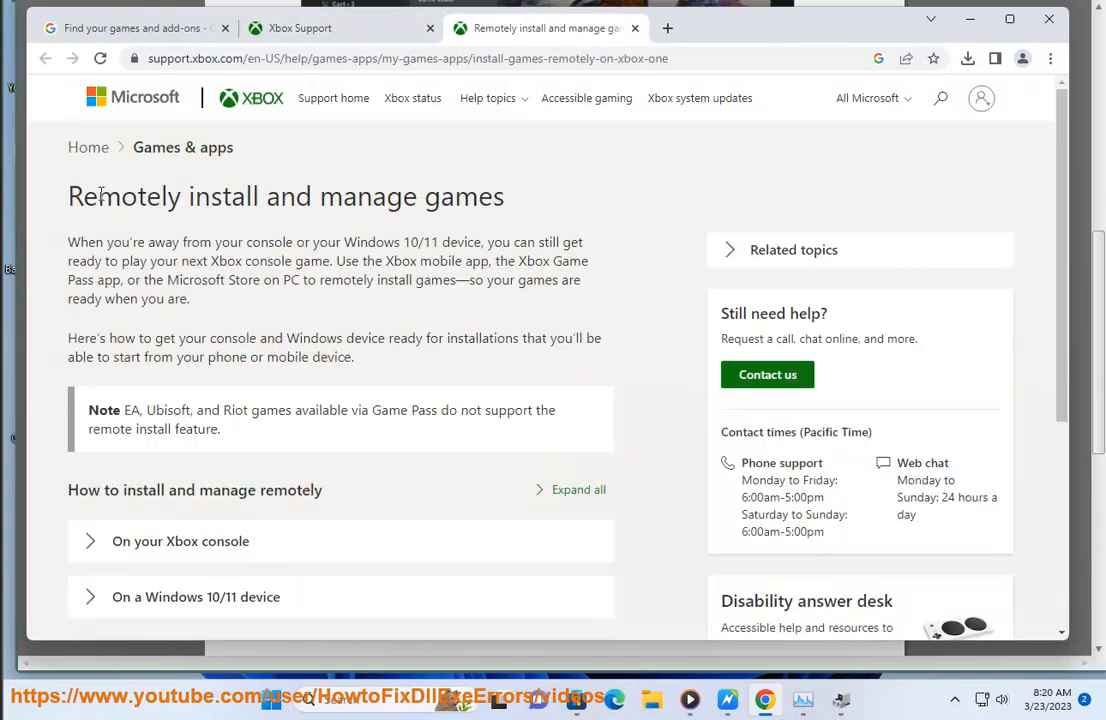
Step: Select the remote-install article's introduction, then view the 'Find your games and add-ons' article
{"action": "left_click_drag", "start_coordinate": [100, 196], "coordinate": [407, 338]}
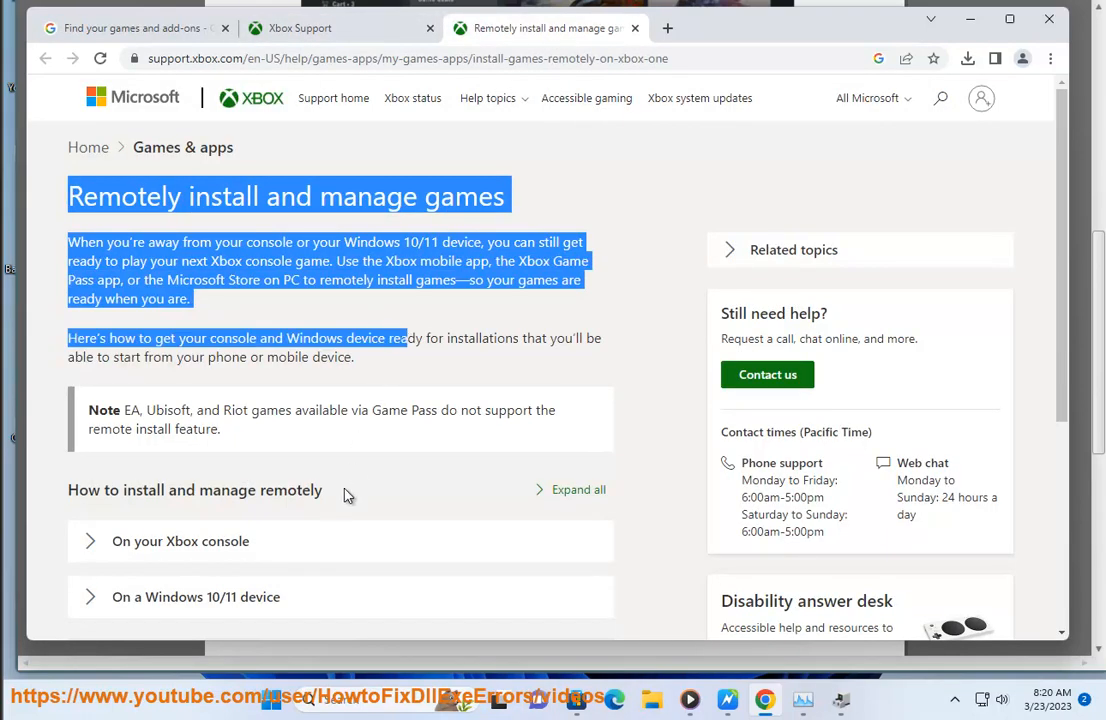
{"action": "left_click", "coordinate": [335, 28]}
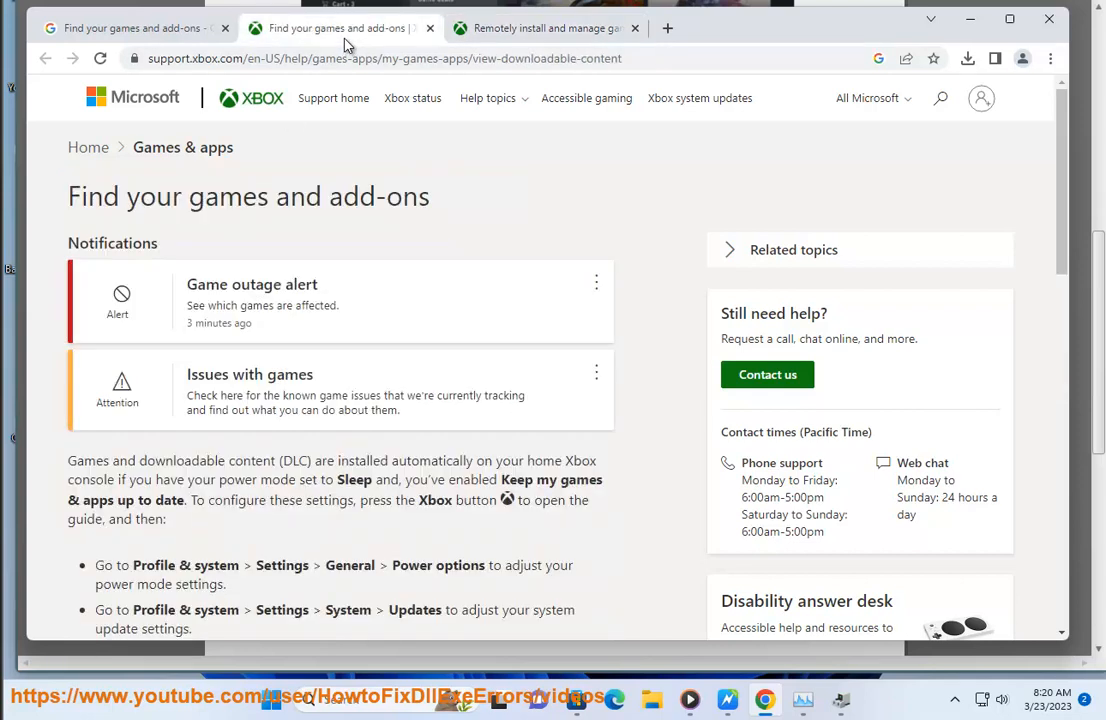